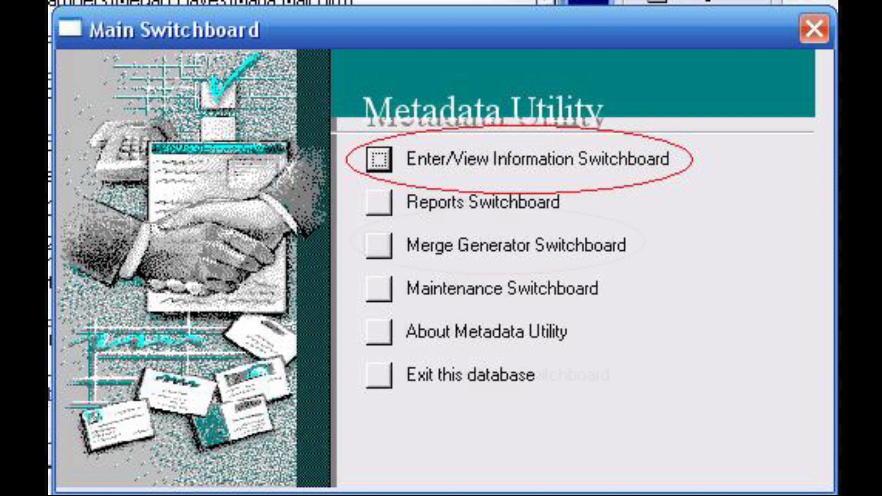
Navigate from the Main Switchboard through Enter/View Information and Metadata Utility to the Bulk Switchboard.
{"action": "left_click", "coordinate": [378, 159]}
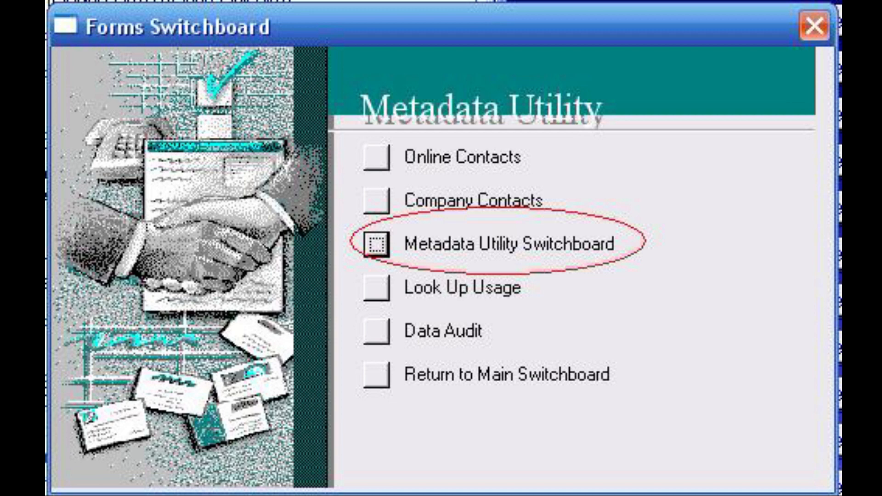
{"action": "left_click", "coordinate": [376, 240]}
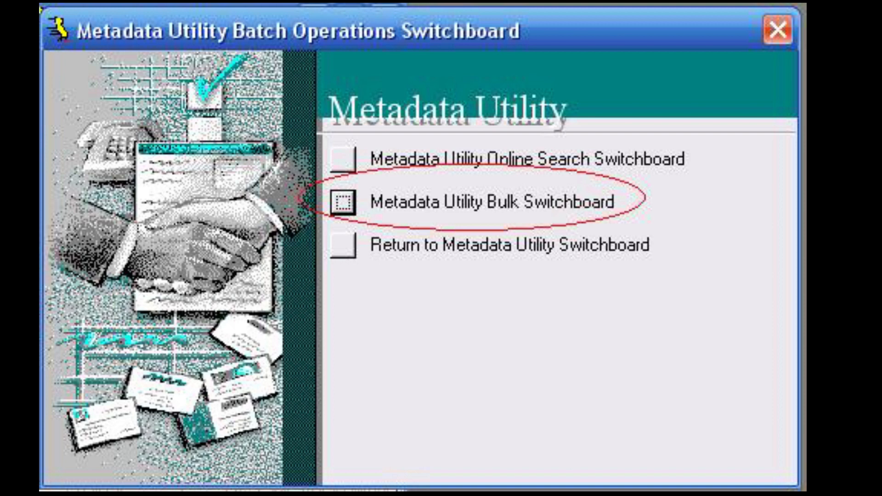
{"action": "left_click", "coordinate": [341, 202]}
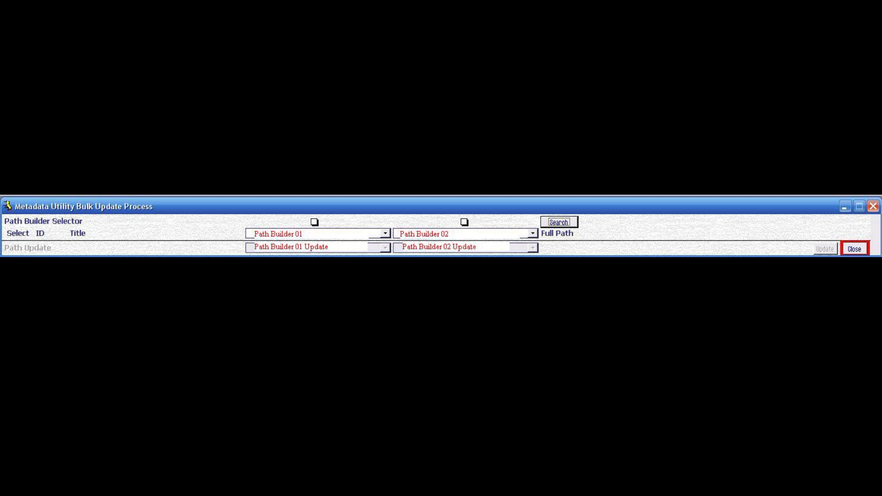
Show the Path Builder 02 list of Wmedia paths, Qq\Wmedia through Zz\Wmedia.
{"action": "left_click", "coordinate": [531, 218]}
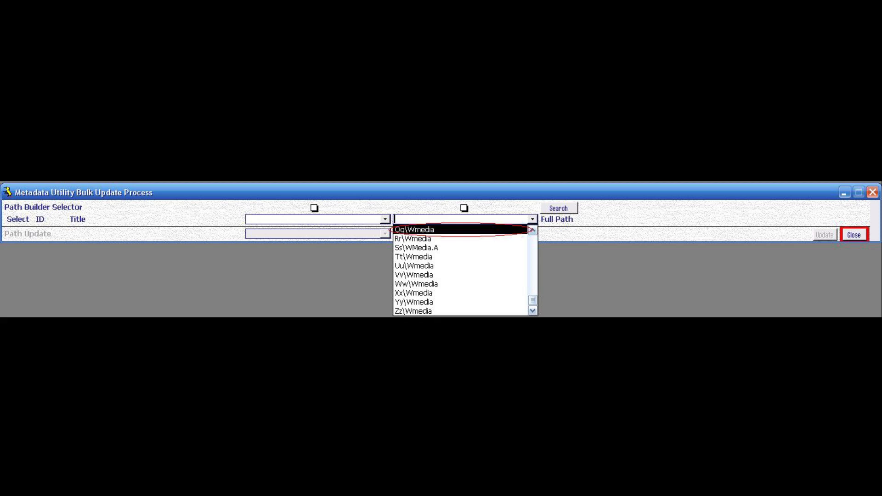
{"action": "left_click", "coordinate": [410, 229]}
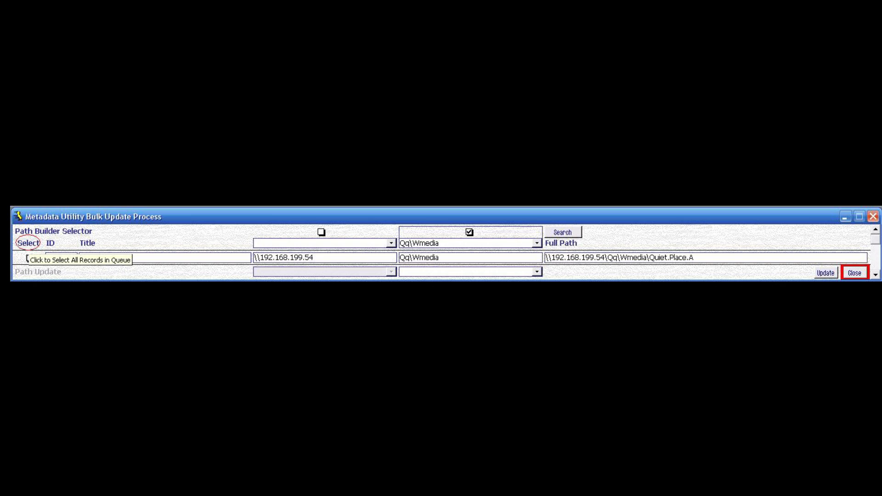
Mark the Quiet Place, A record (ID 1197) for update via the Select header.
{"action": "left_click", "coordinate": [533, 227]}
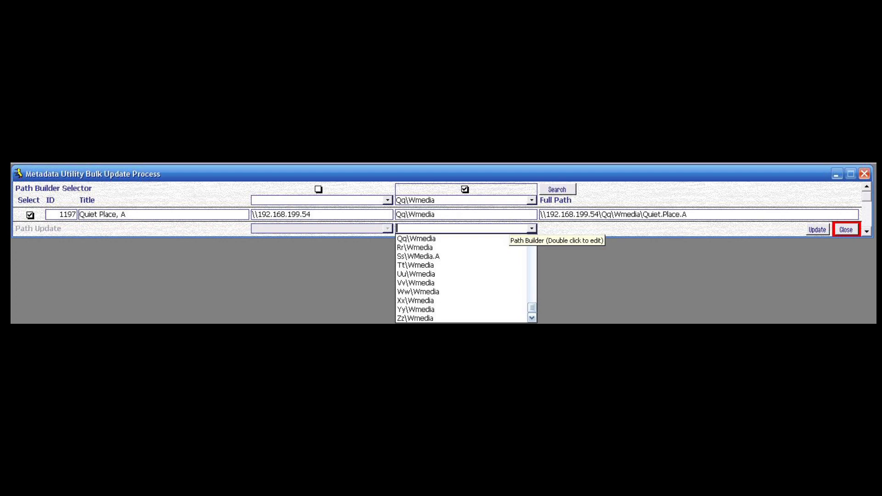
Open the Resource Path form from the Path Update box and start adding a new path.
{"action": "double_click", "coordinate": [464, 228]}
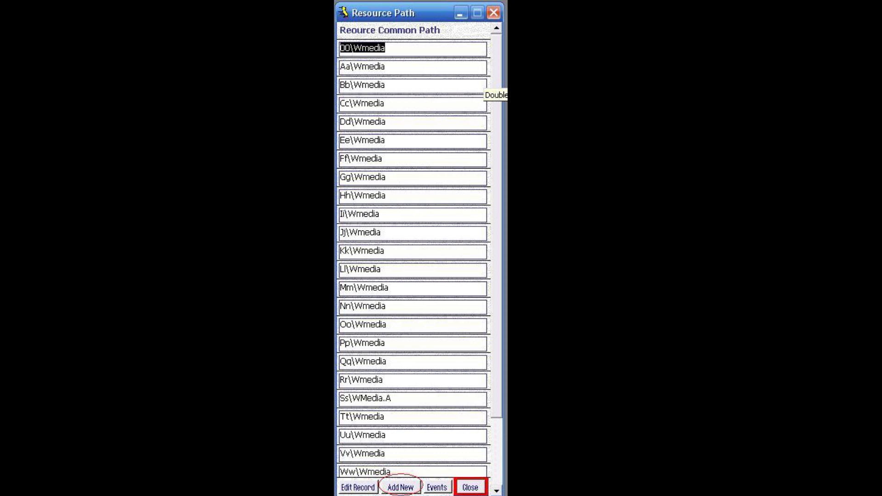
{"action": "left_click", "coordinate": [400, 487]}
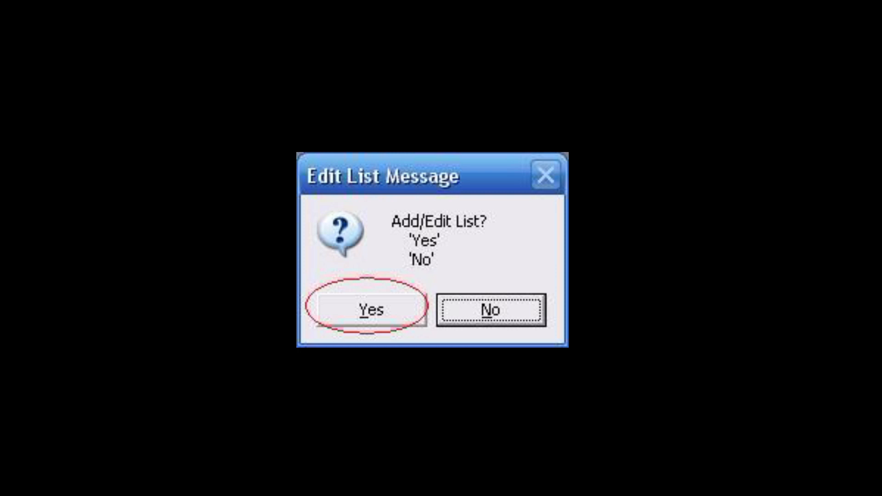
Confirm Yes to adding to the common resource path list.
{"action": "left_click", "coordinate": [371, 310]}
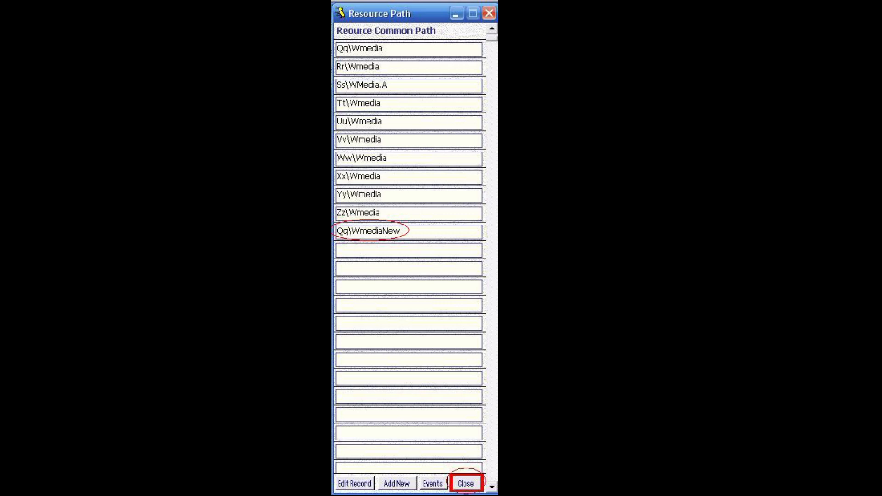
Close the Resource Path list after Qq\WmediaNew appears in it.
{"action": "left_click", "coordinate": [466, 483]}
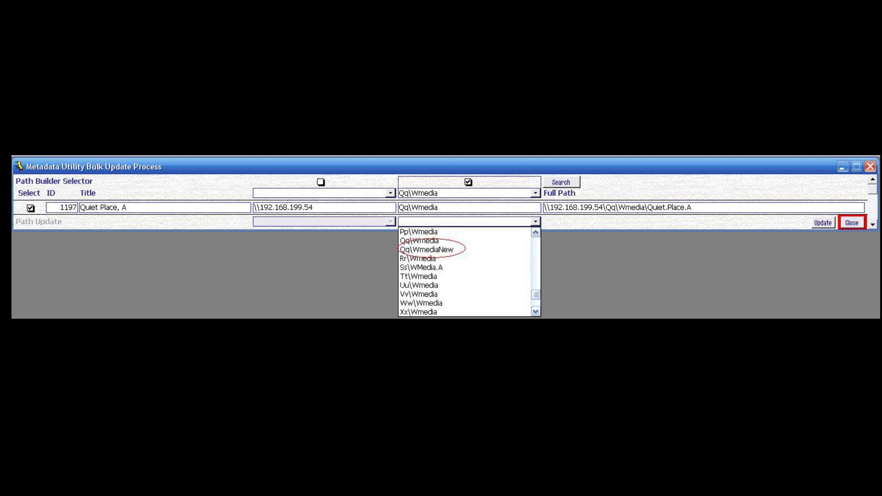
Set Path Update to Qq\WmediaNew and apply it to the selected record.
{"action": "left_click", "coordinate": [428, 249]}
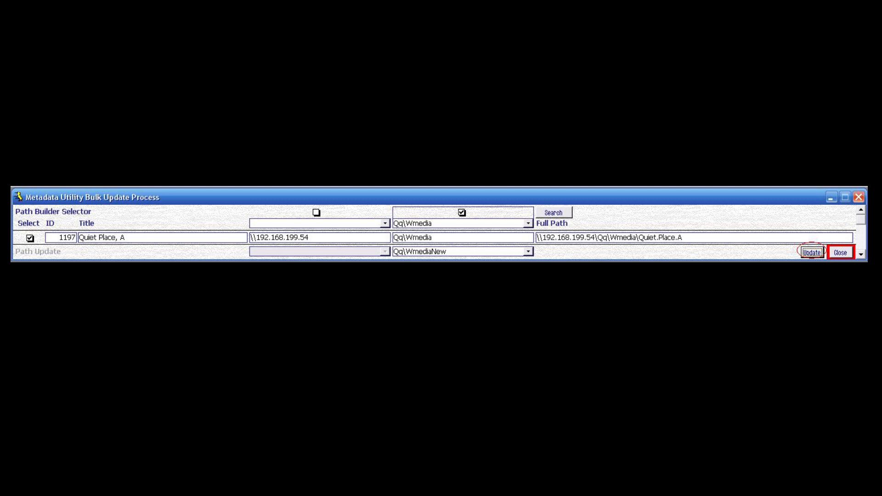
{"action": "left_click", "coordinate": [811, 253]}
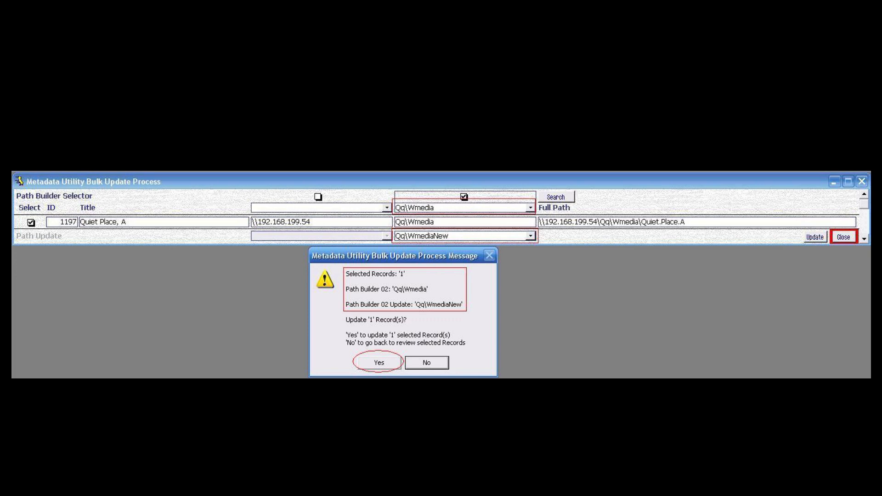
Confirm updating record 1197 from Qq\Wmedia to Qq\WmediaNew.
{"action": "left_click", "coordinate": [378, 362]}
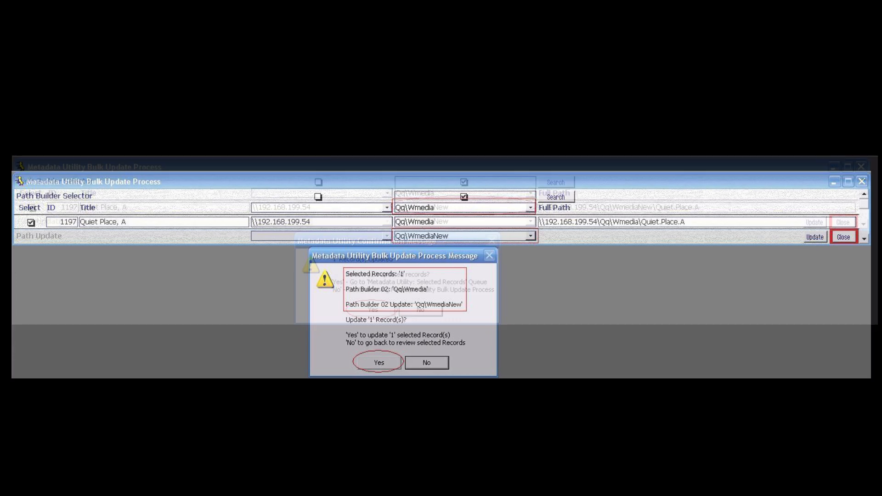
{"action": "left_click", "coordinate": [379, 363]}
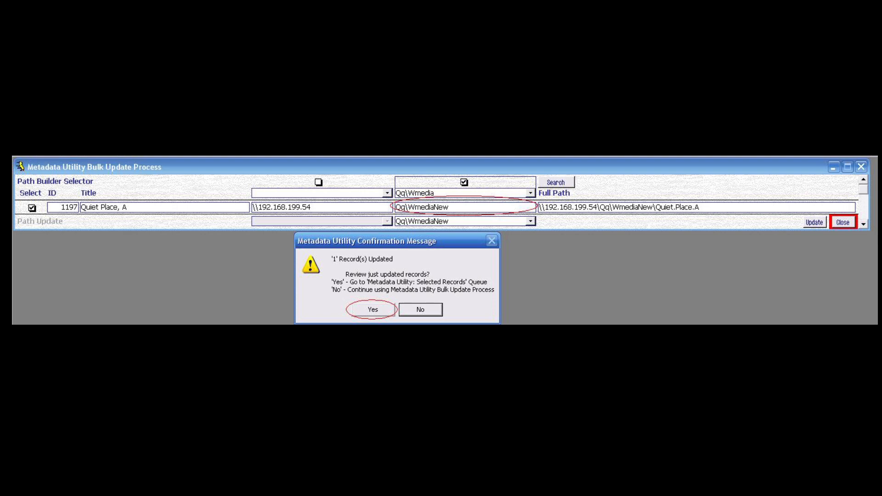
Accept reviewing the updated Quiet Place, A record in the Selected Records queue.
{"action": "left_click", "coordinate": [371, 309]}
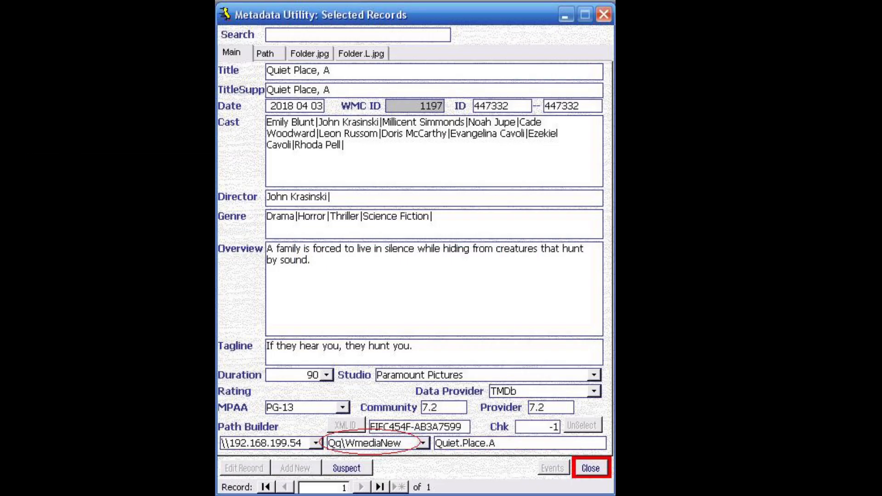